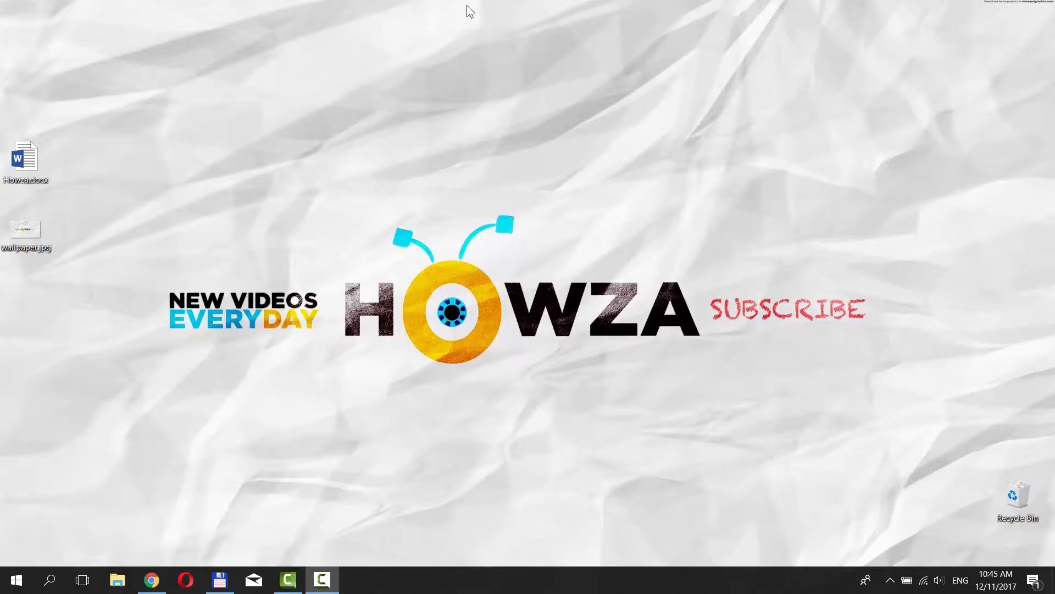
pyautogui.moveTo(39, 166)
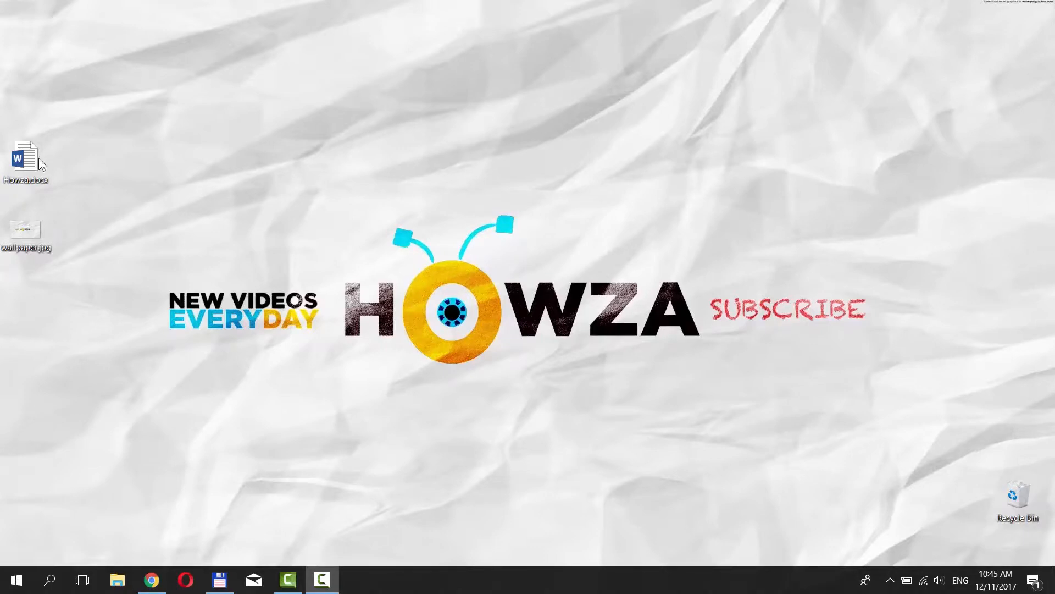
# Open Howza.docx from the desktop so the two-page story shows in Word.
pyautogui.doubleClick(25, 158)
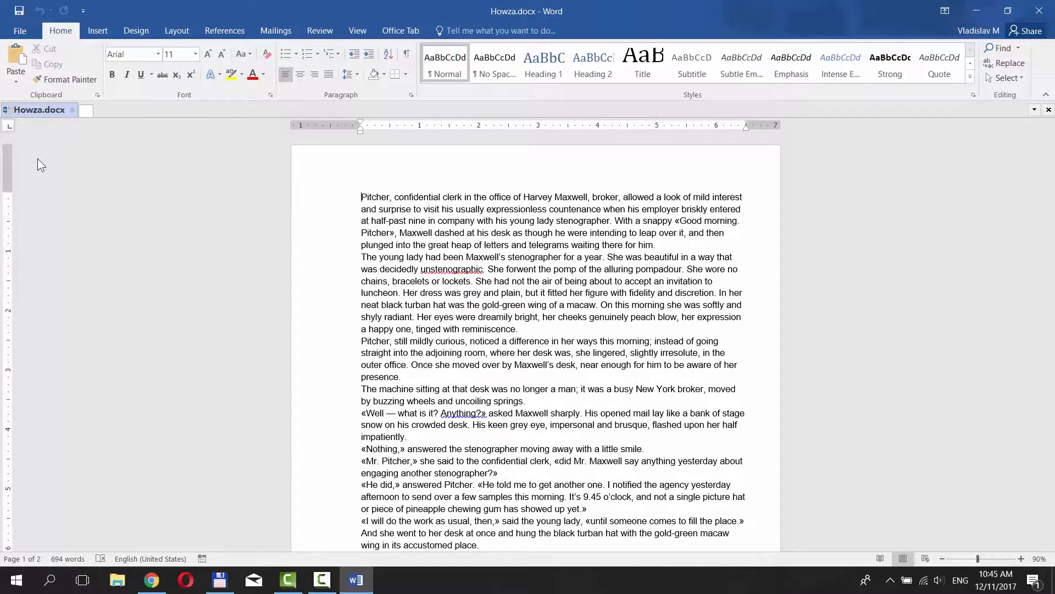
# Insert the Howza wallpaper image from the Desktop at the top of the document.
pyautogui.click(98, 31)
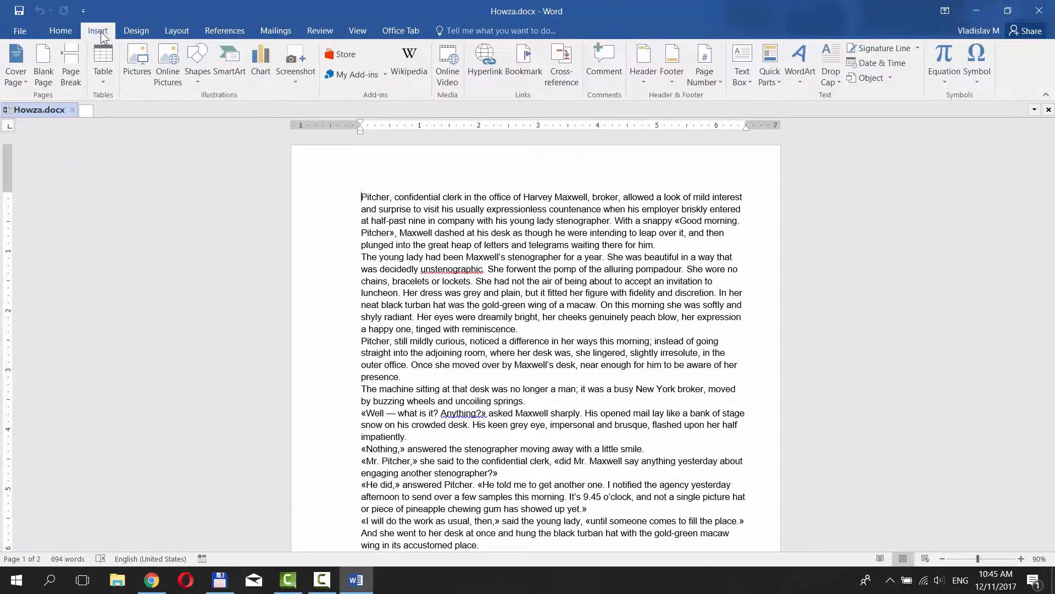
pyautogui.click(137, 64)
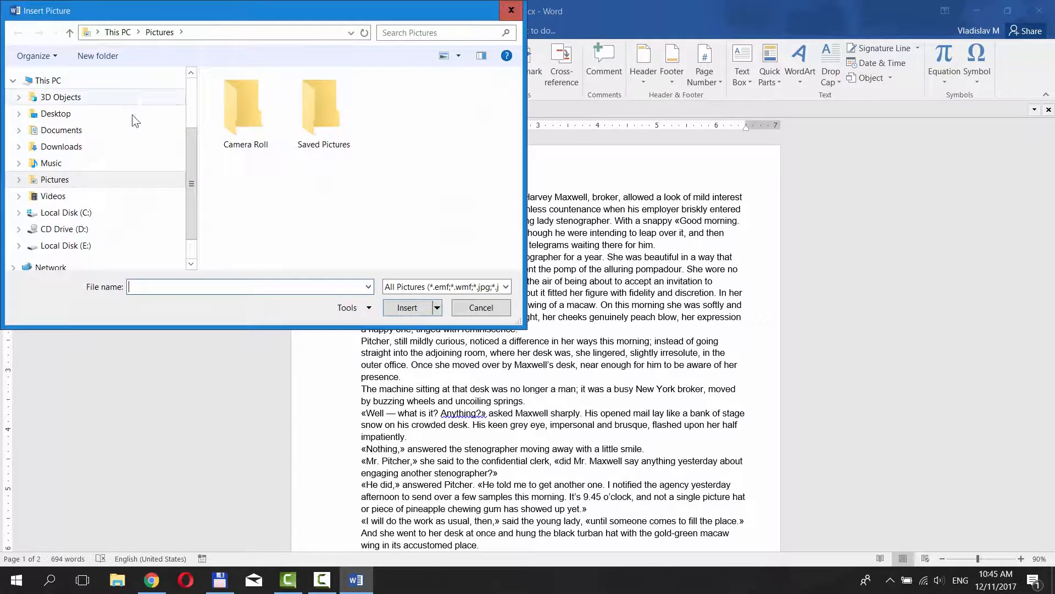
pyautogui.click(480, 308)
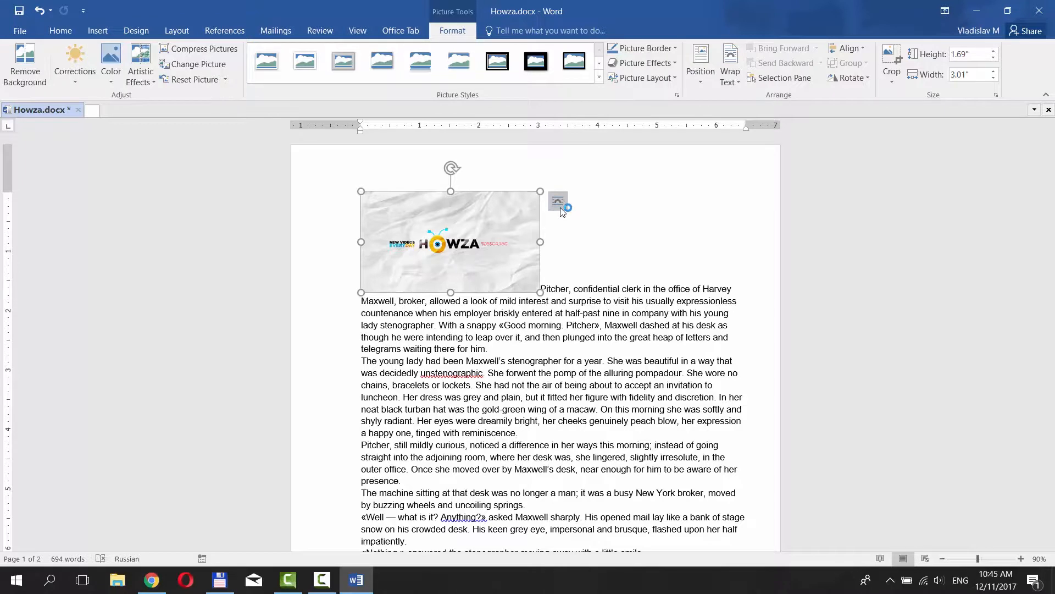
pyautogui.moveTo(558, 202)
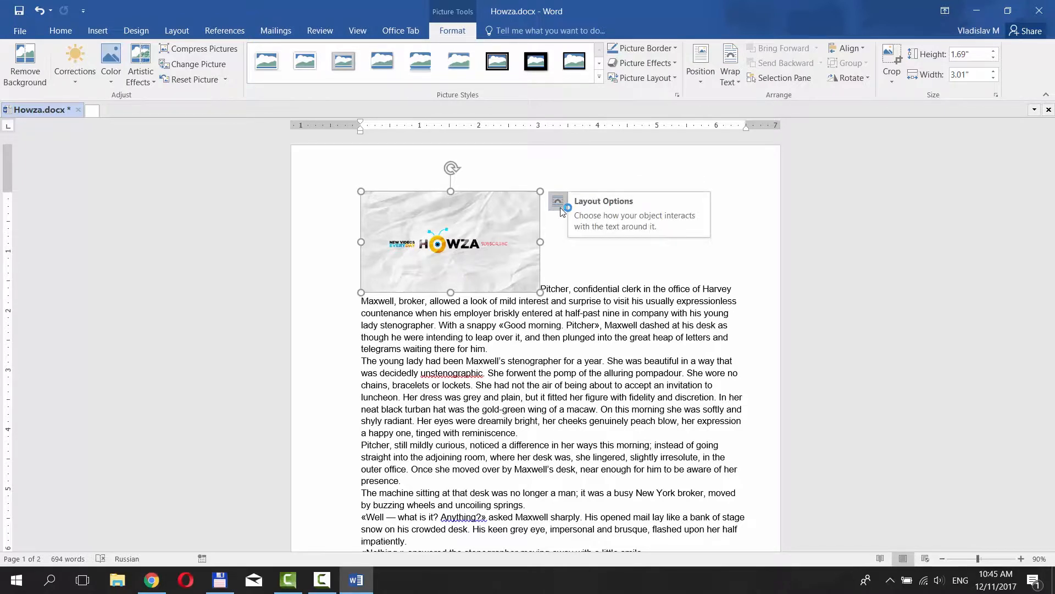
# Set the logo picture to Tight wrapping via its Layout Options button.
pyautogui.click(558, 203)
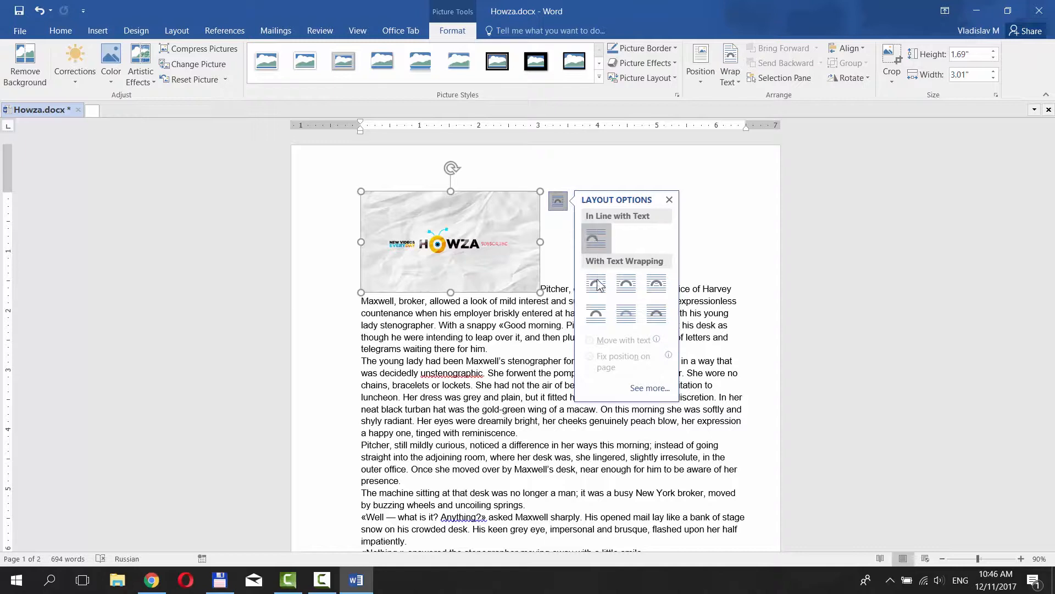
pyautogui.moveTo(626, 282)
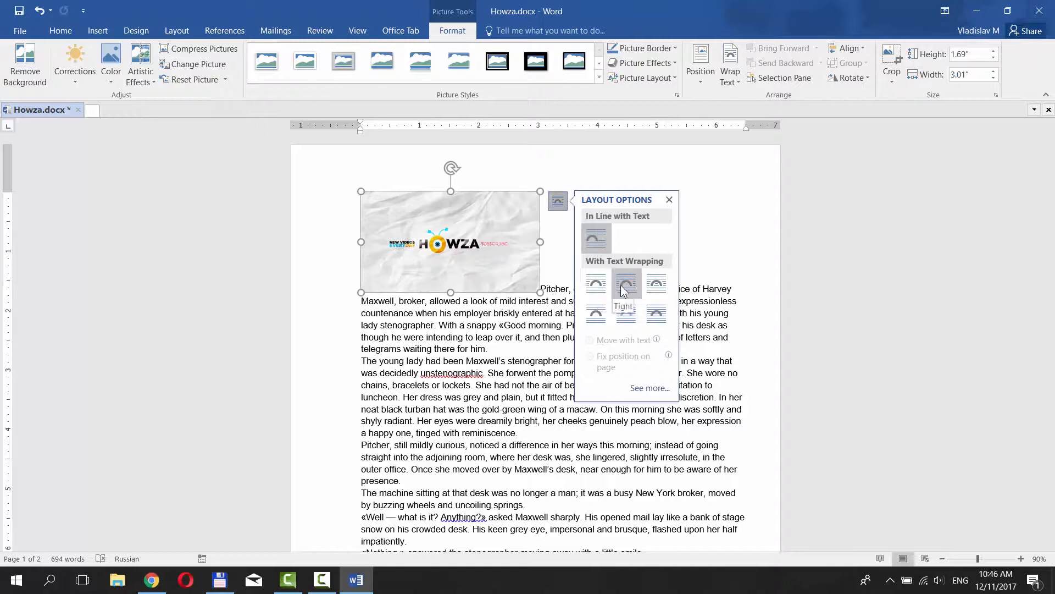
pyautogui.moveTo(657, 283)
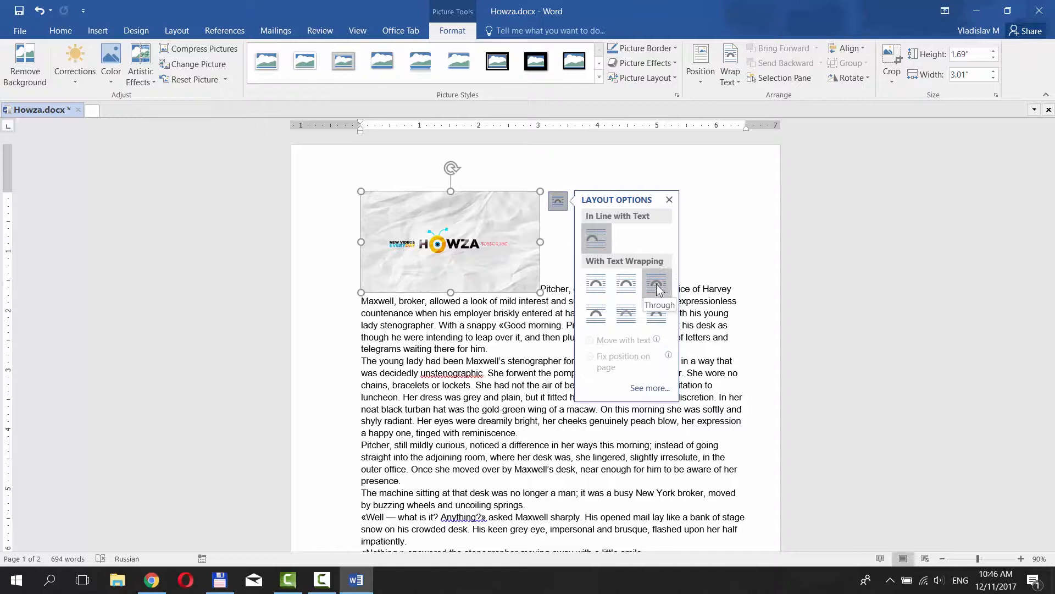
pyautogui.moveTo(626, 312)
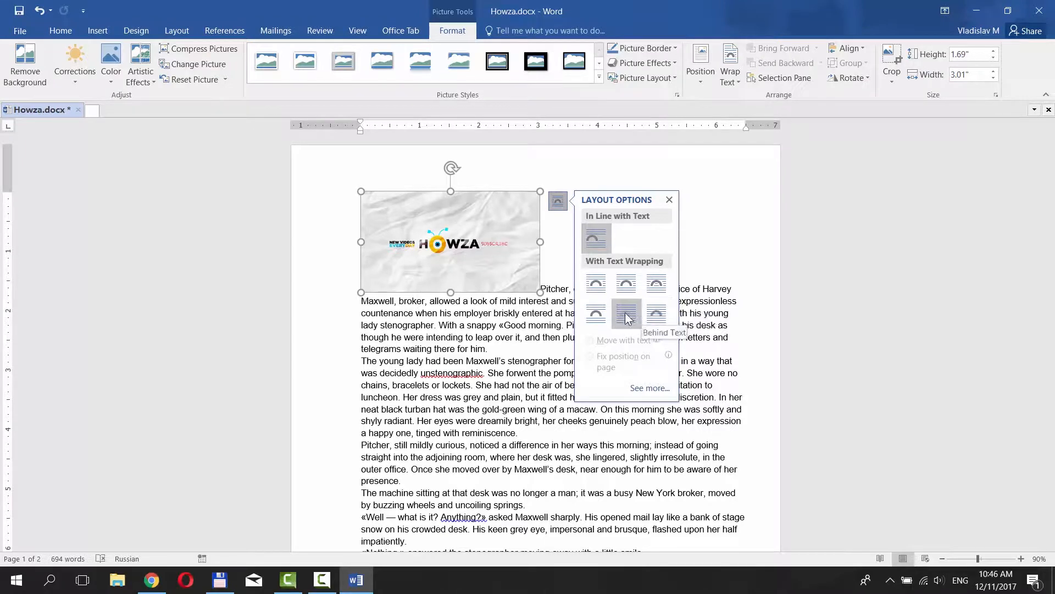
pyautogui.moveTo(625, 284)
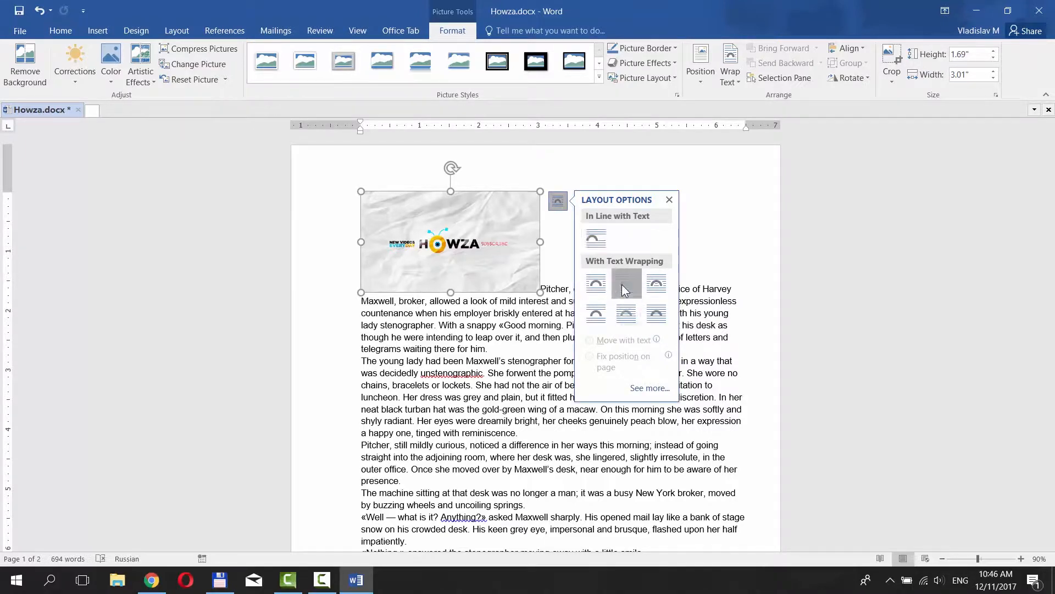
pyautogui.click(626, 283)
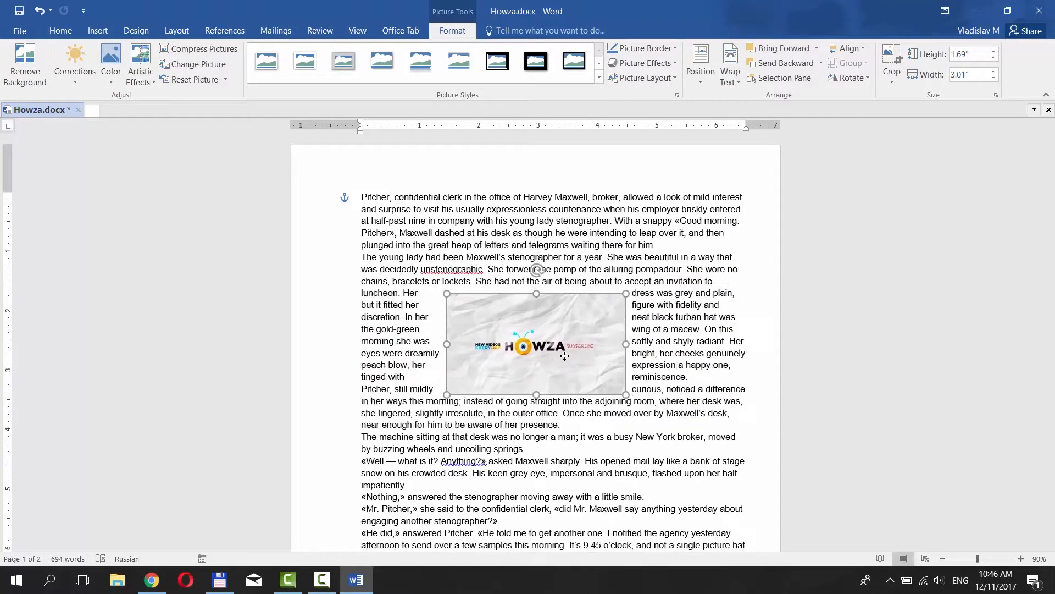
# Reapply Tight wrapping to the logo from its right-click menu.
pyautogui.scroll(3)
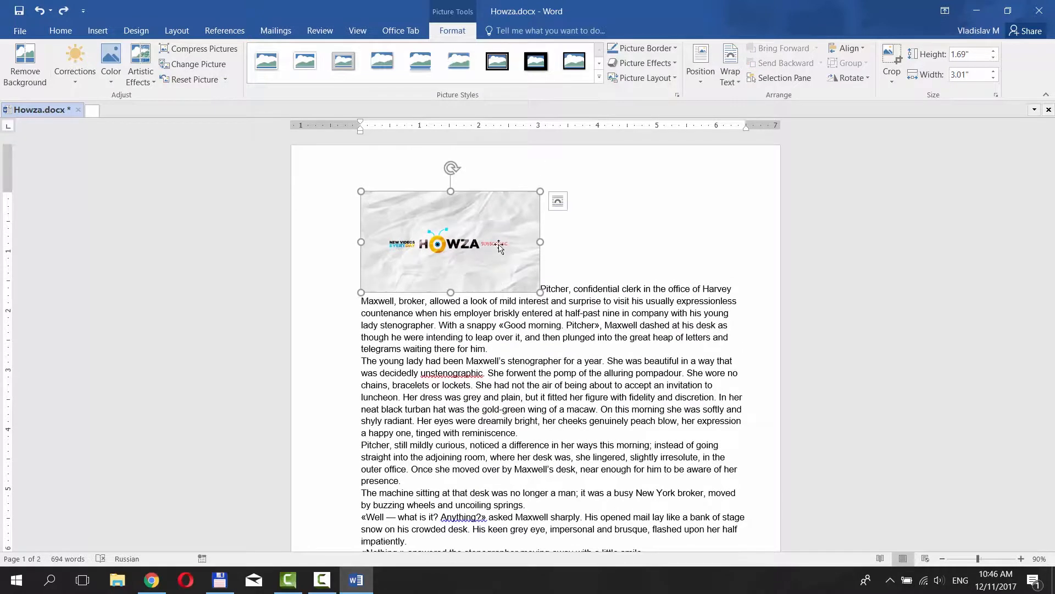
pyautogui.rightClick(498, 248)
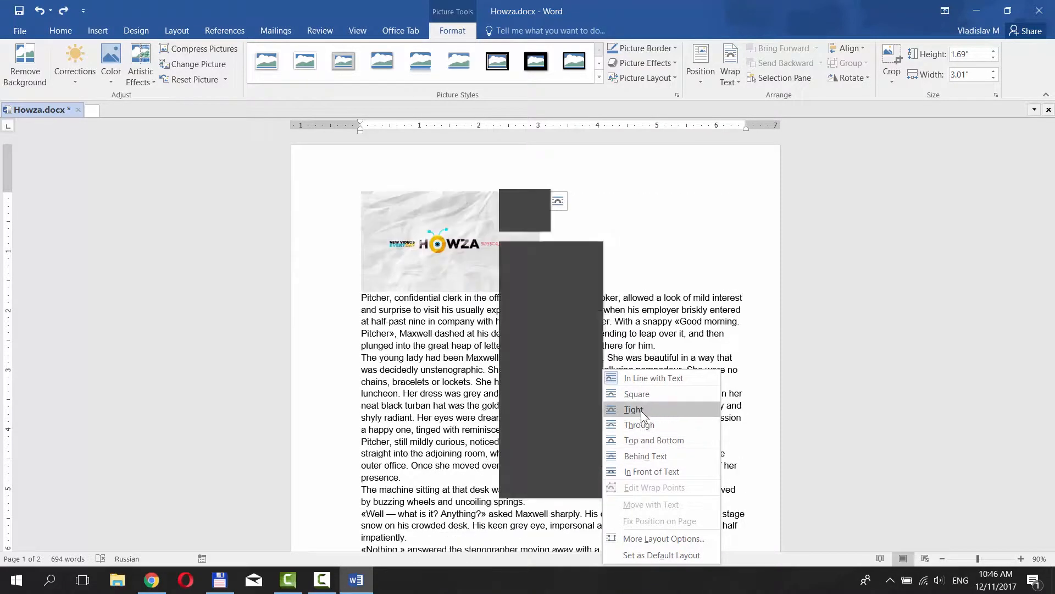
pyautogui.click(633, 409)
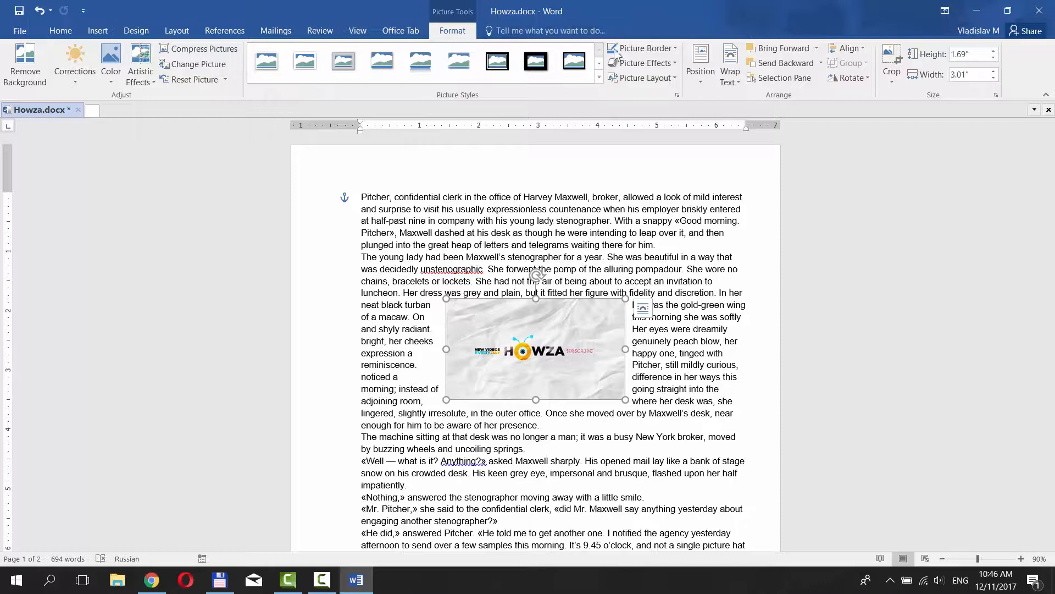
pyautogui.click(730, 63)
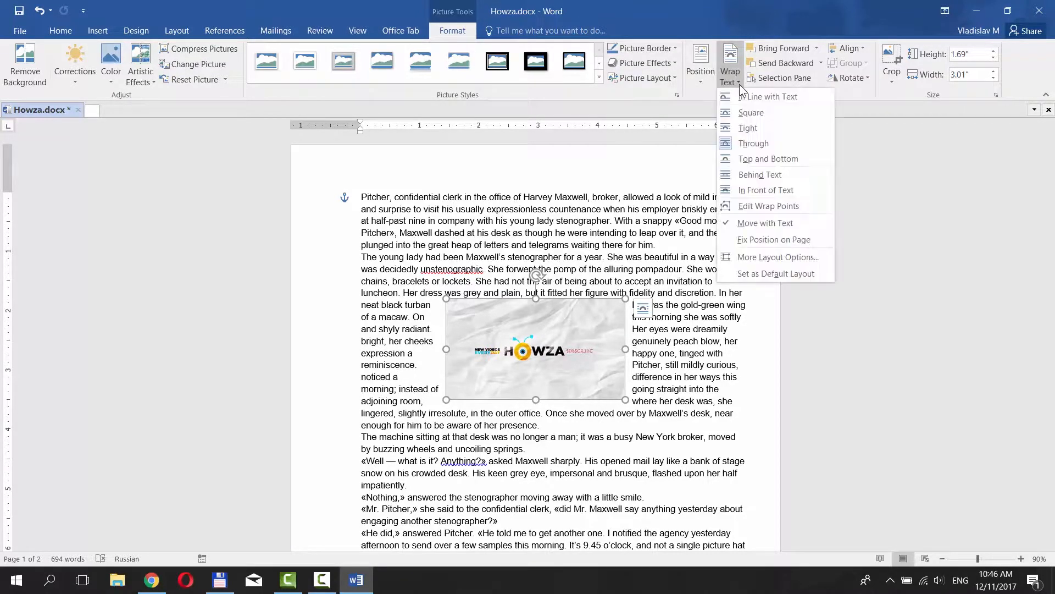
# Preview In Line with Text, Through and Top and Bottom, then settle on Tight.
pyautogui.click(769, 96)
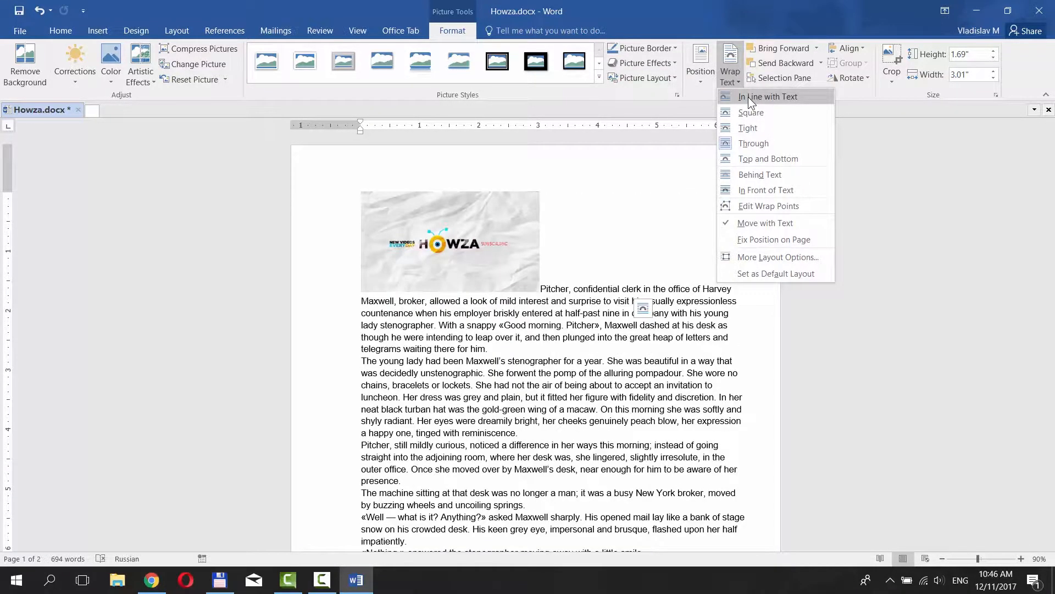
pyautogui.click(755, 143)
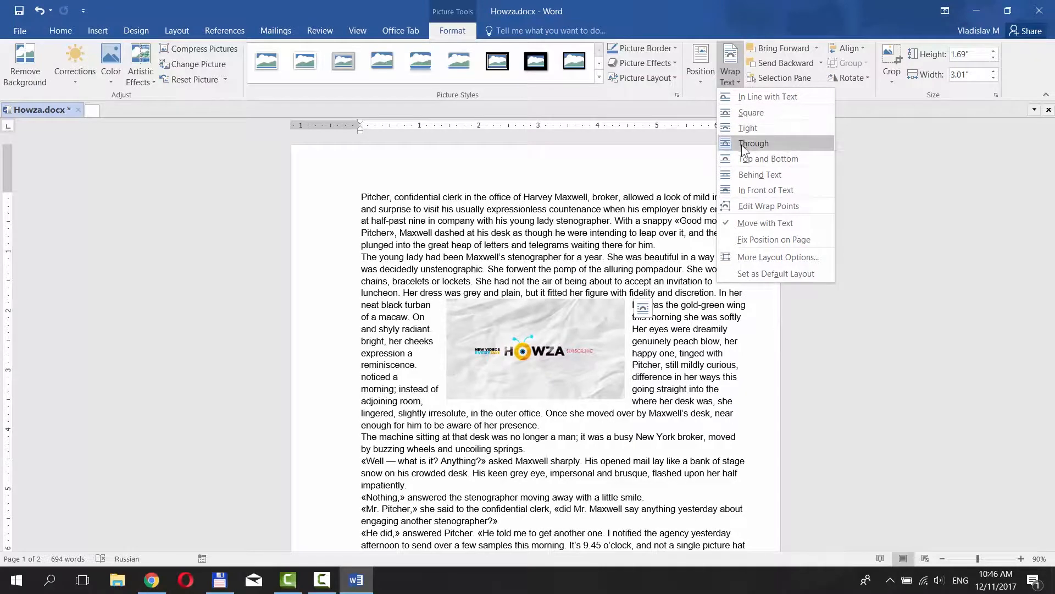
pyautogui.click(769, 158)
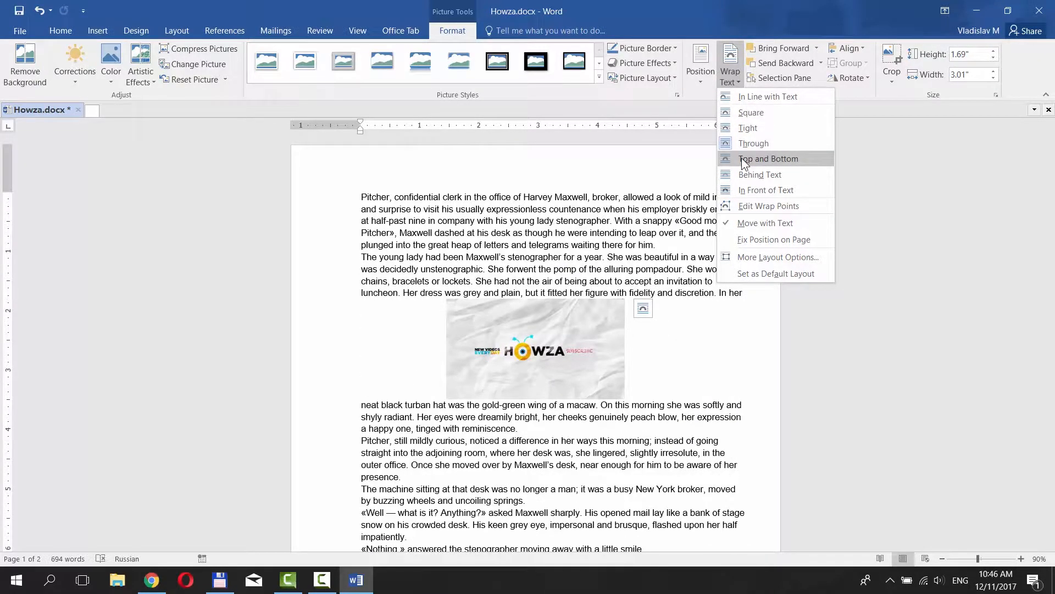
pyautogui.click(748, 128)
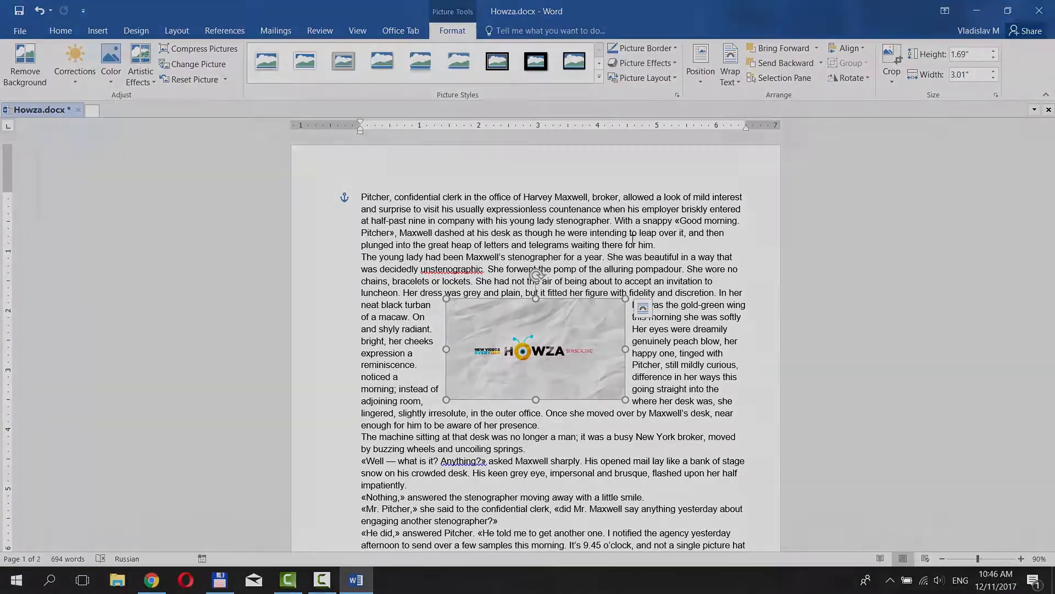